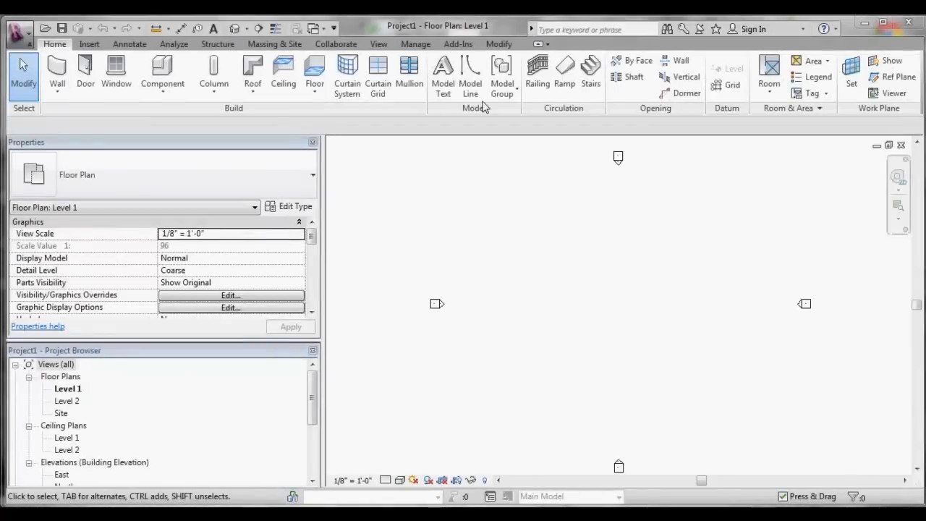
Launch the Hilti BIM/CAD Library Online from the Add-Ins tab
click(457, 44)
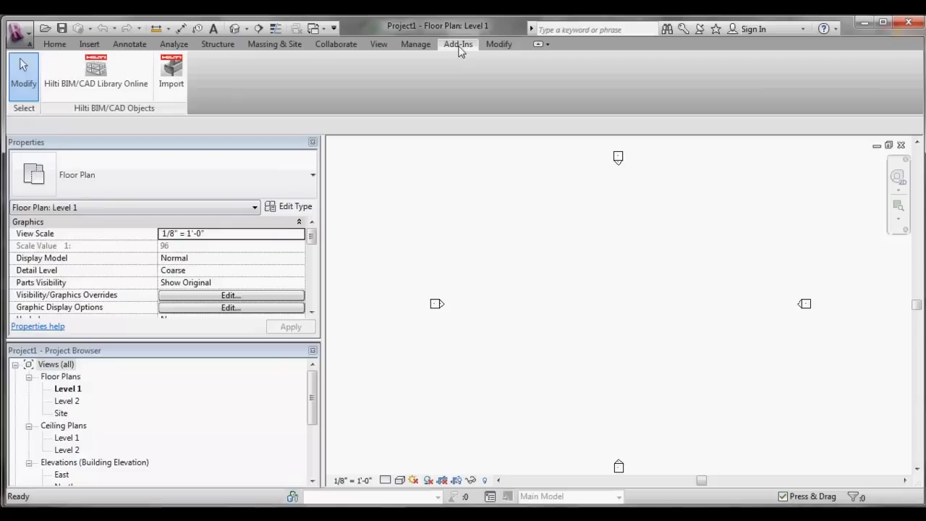
mouse_move(427, 72)
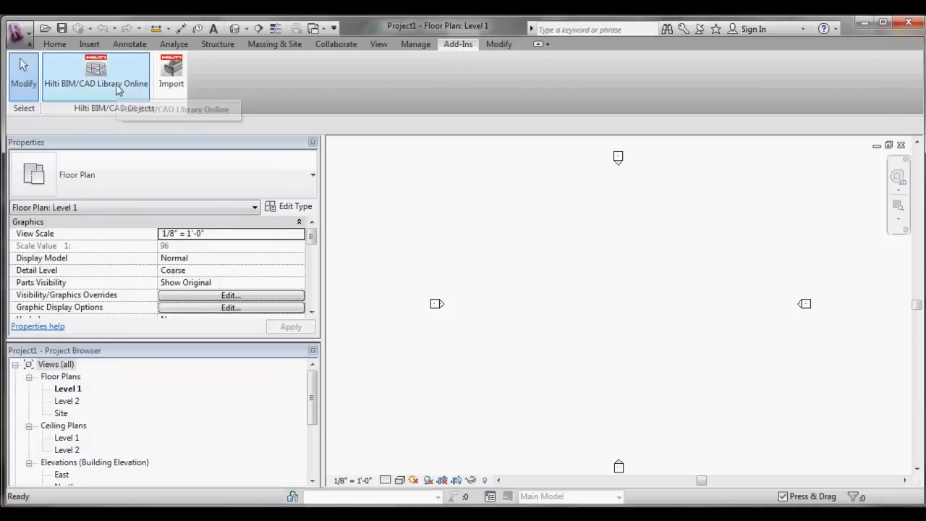
click(96, 73)
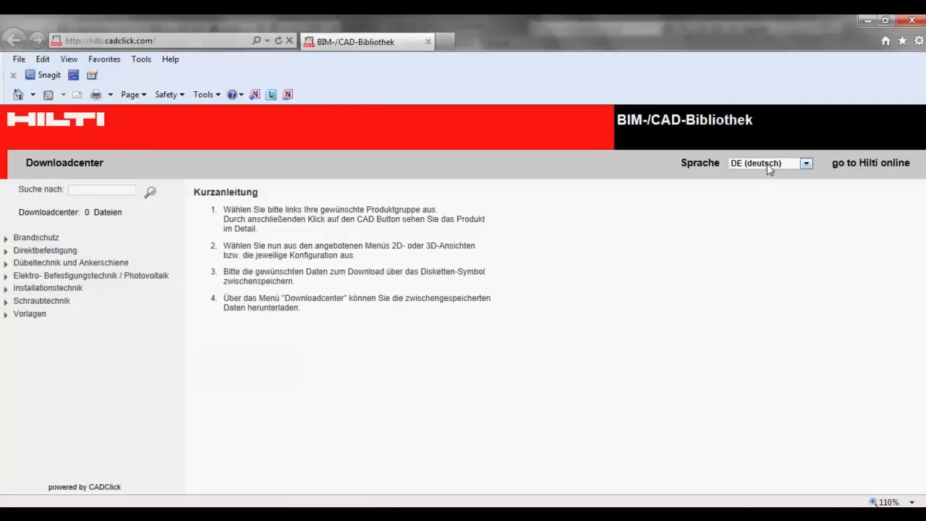
Switch the Hilti BIM/CAD Library site language to USA (English)
click(804, 162)
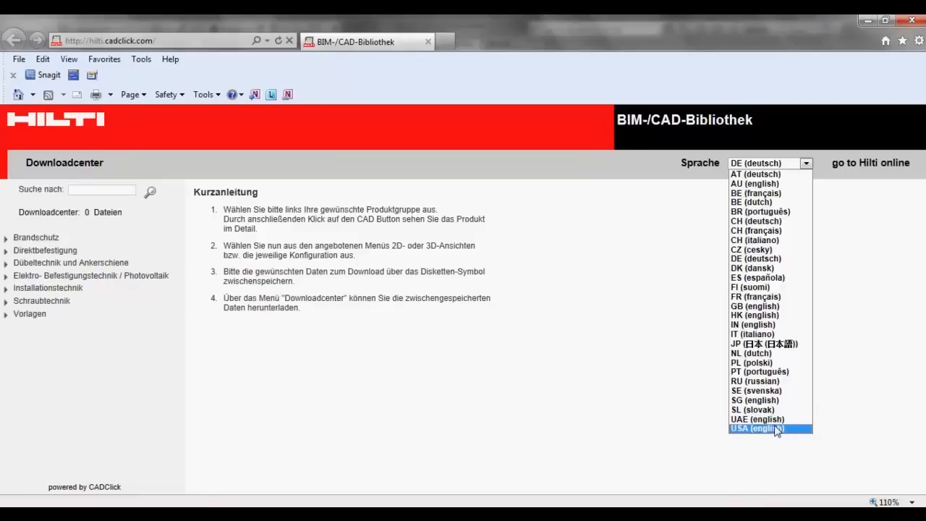
click(756, 428)
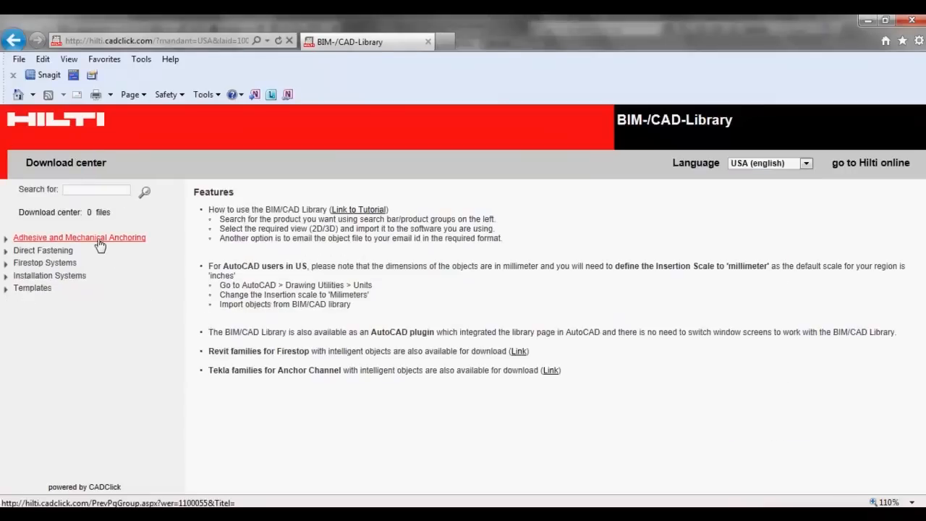
Browse Adhesive and Mechanical Anchoring > Kwik Bolt 3 > 316 Stainless Steel and preview the 1" KB3 SS316 anchor
click(78, 237)
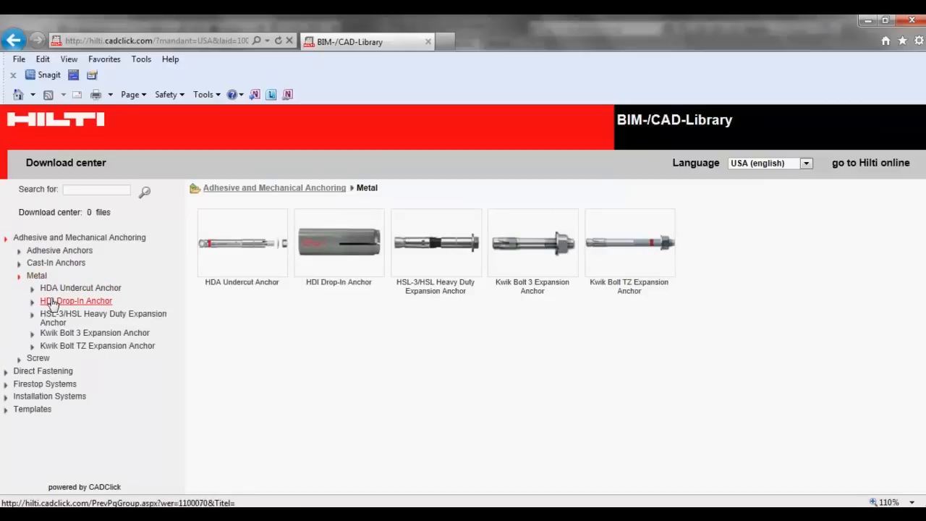
click(95, 332)
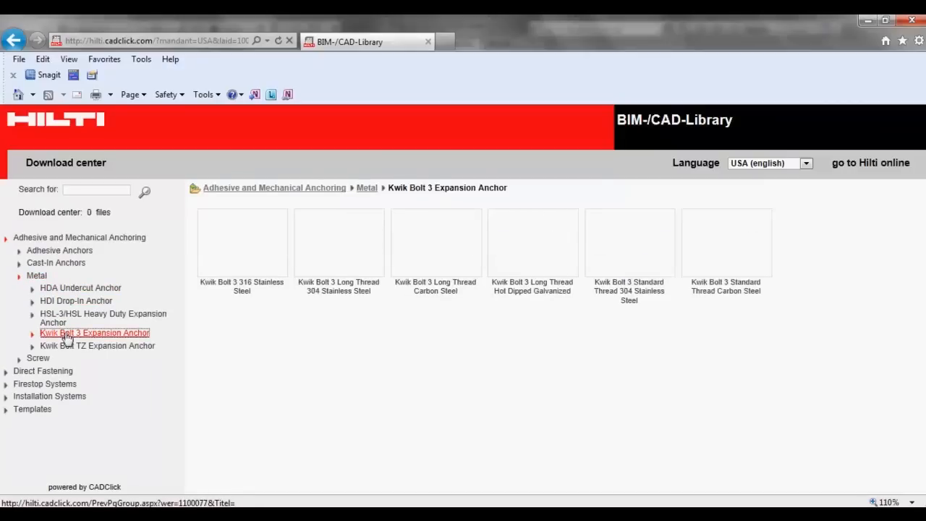
click(96, 333)
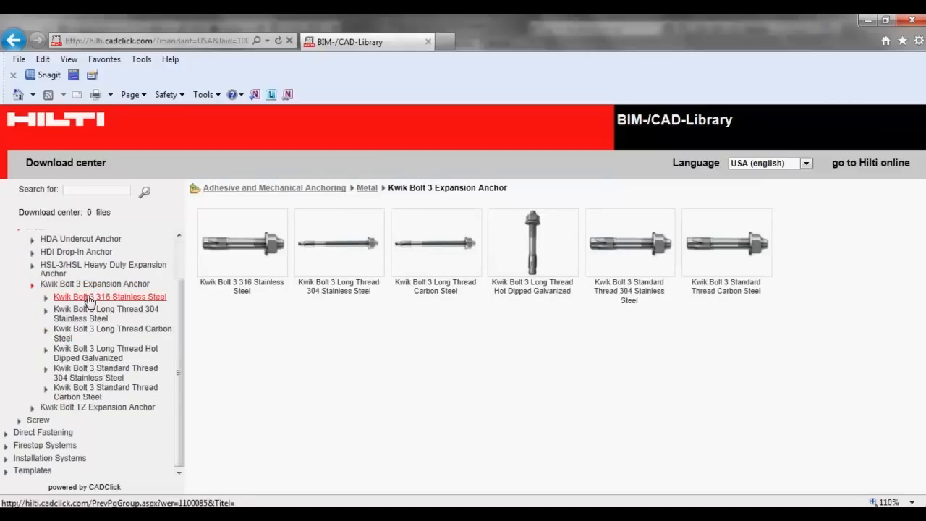
click(110, 296)
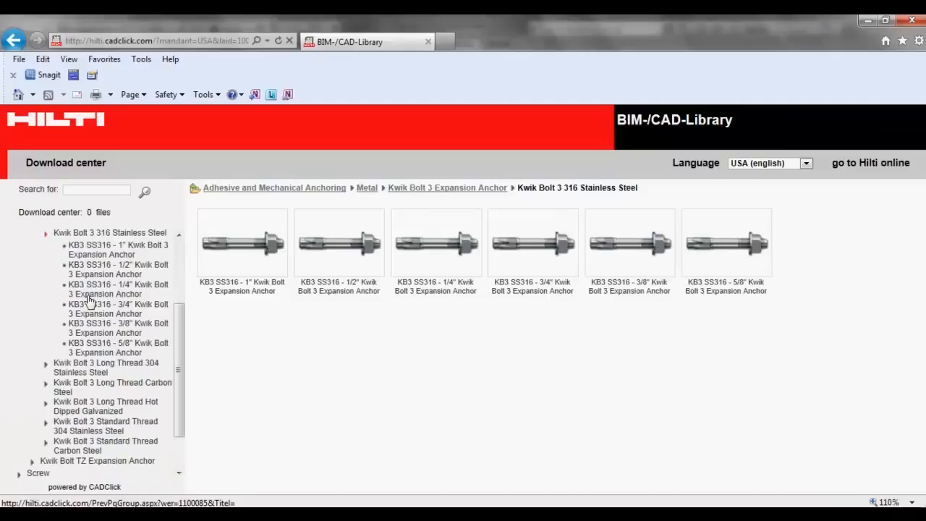
click(244, 243)
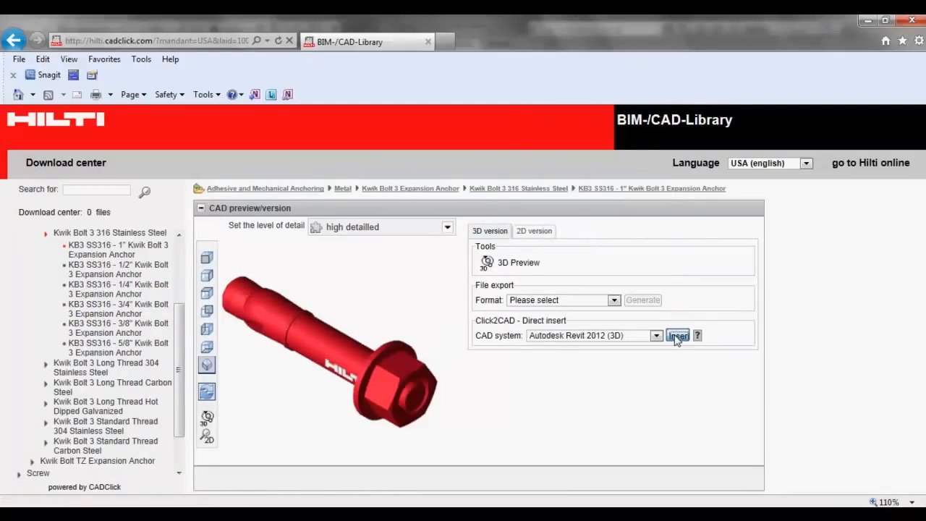
Insert the 1" KB3 SS316 anchor via Click2CAD for Autodesk Revit 2012 (3D)
click(677, 336)
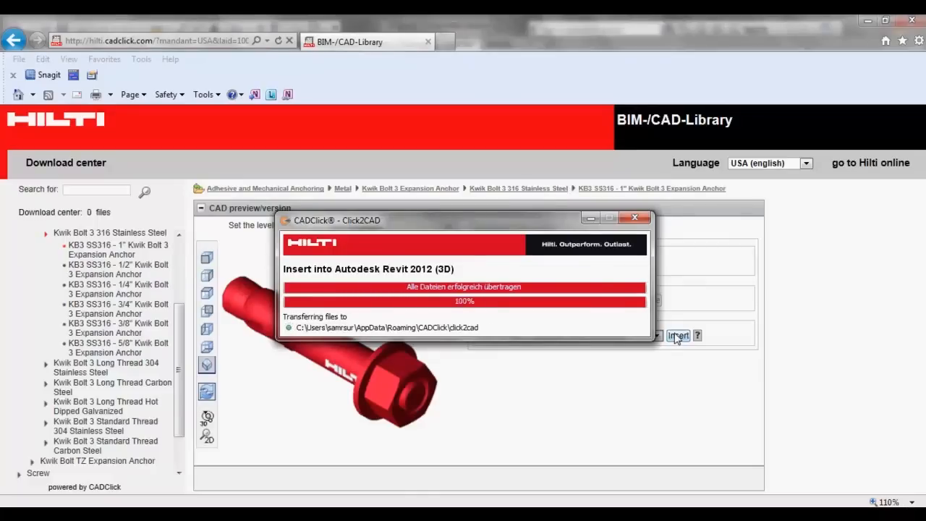
click(677, 336)
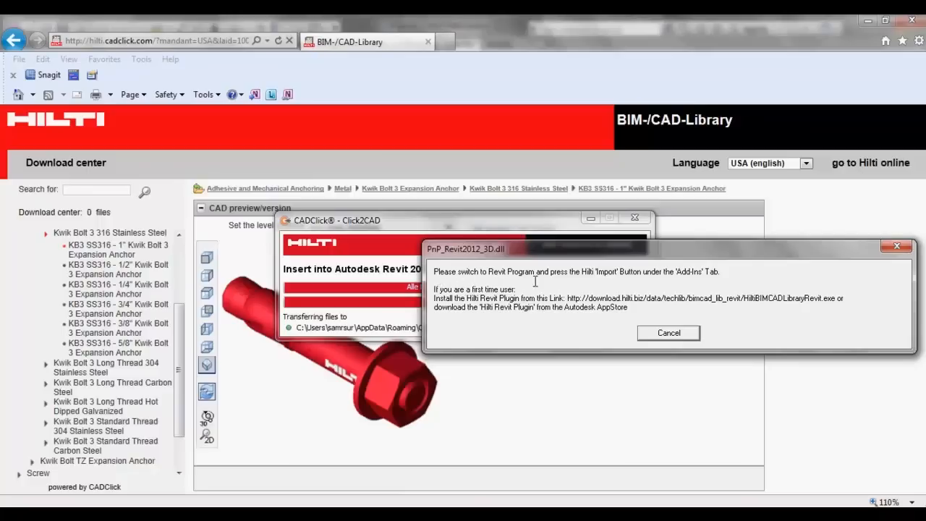
mouse_move(715, 282)
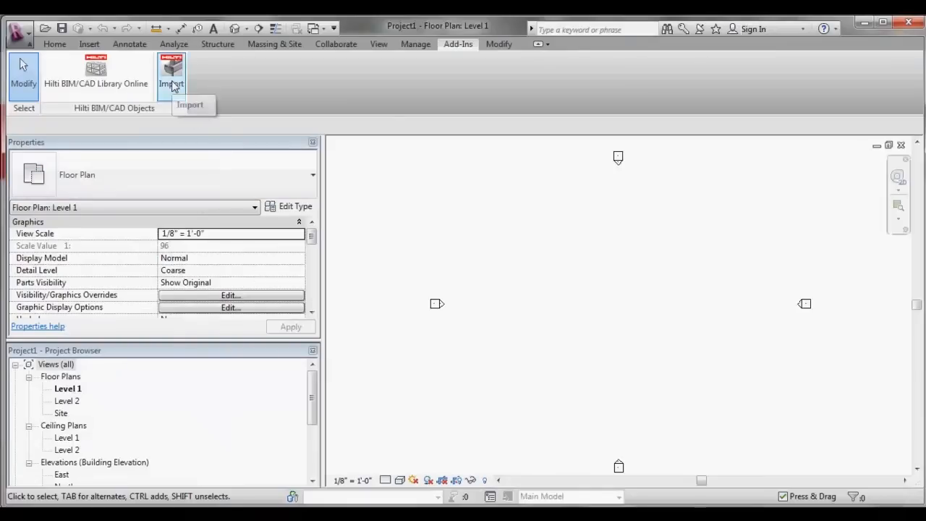
Run Hilti Import to bring the KB3 SS316 1x6 stud anchor family into the project and dismiss the confirmation
click(171, 73)
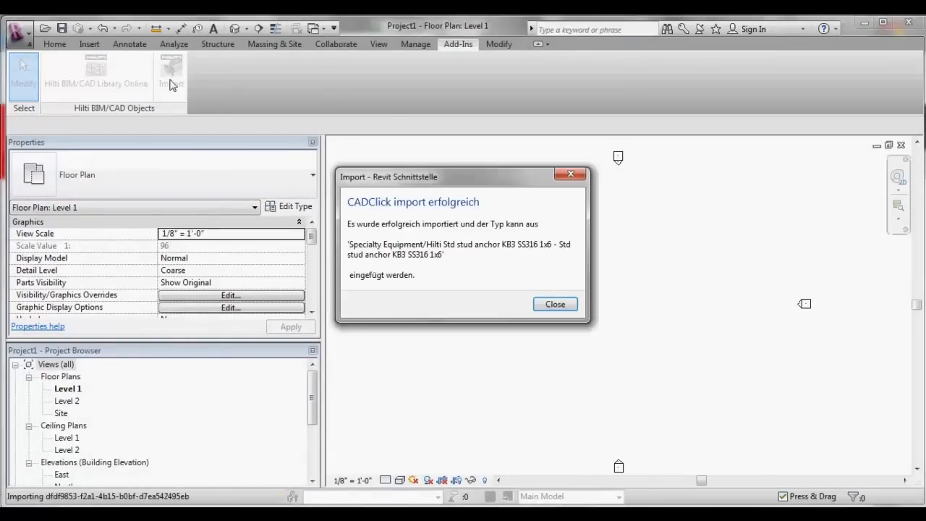
mouse_move(470, 269)
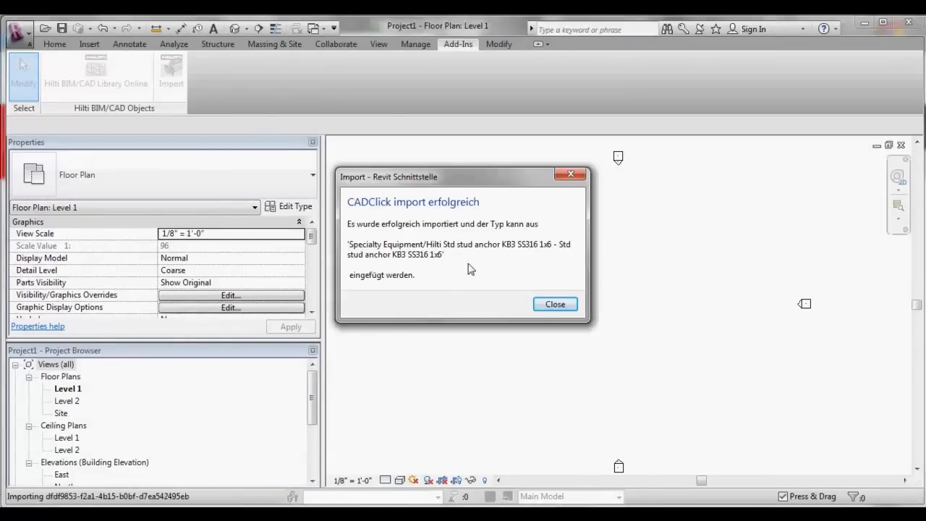
click(555, 304)
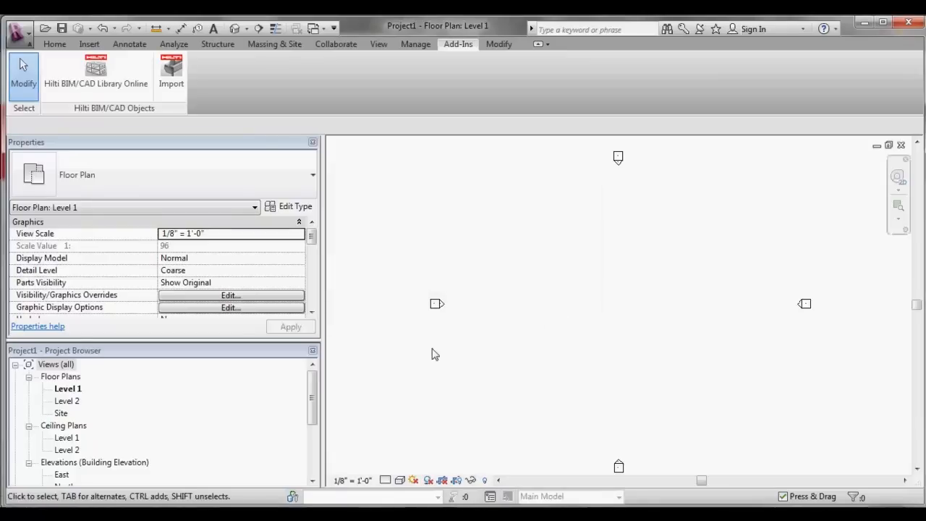
Place the Std stud anchor KB3 SS316 1x6 from Specialty Equipment on the Level 1 plan and show its Type Properties
scroll(down, 3)
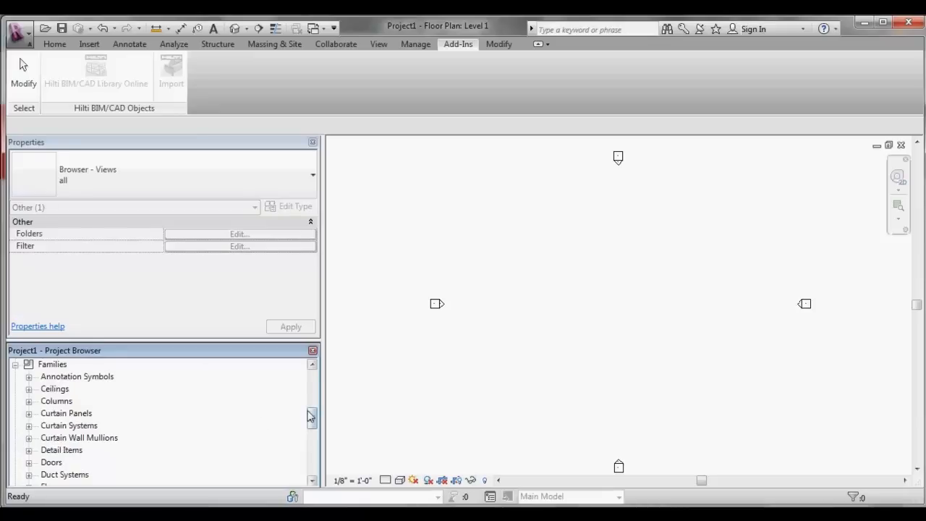
scroll(down, 3)
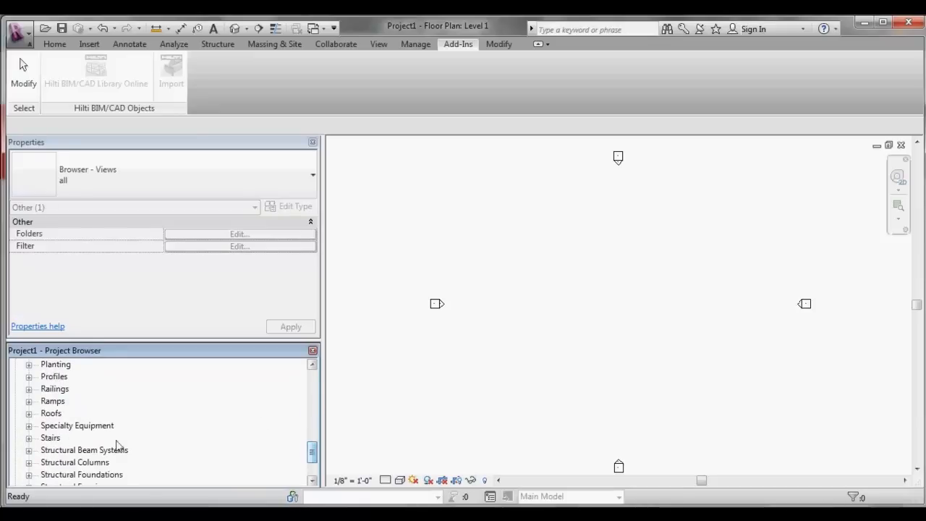
click(29, 425)
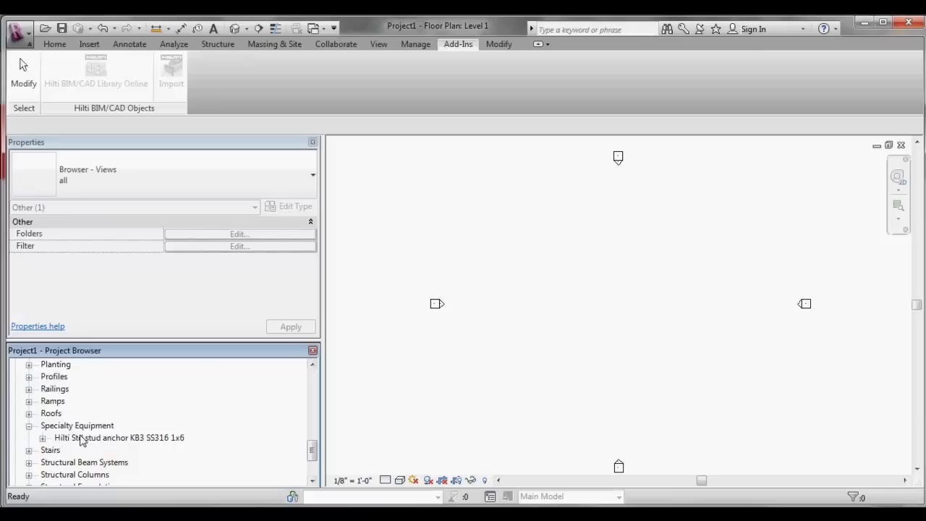
click(44, 437)
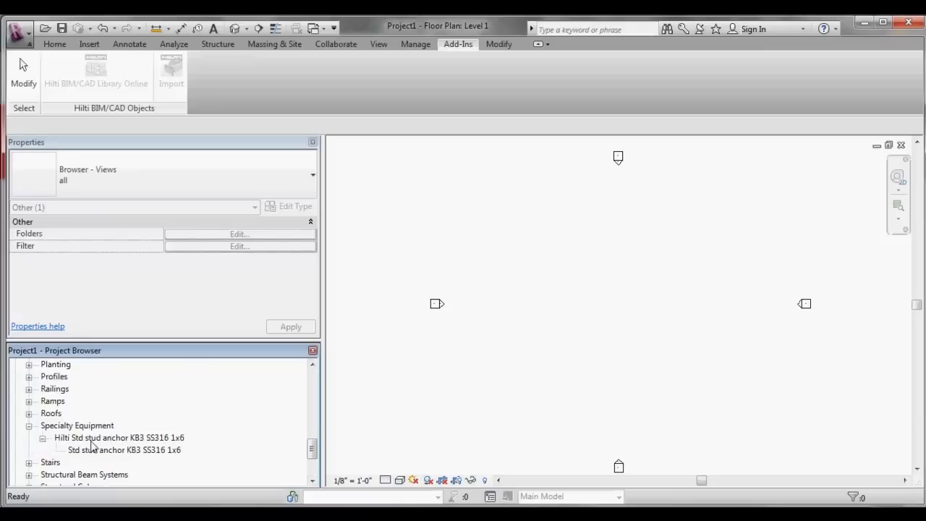
click(123, 449)
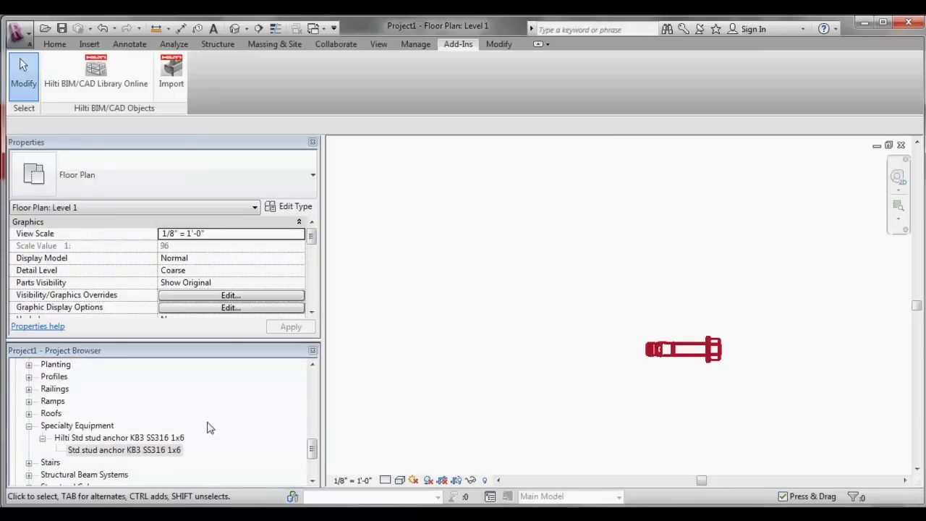
click(294, 206)
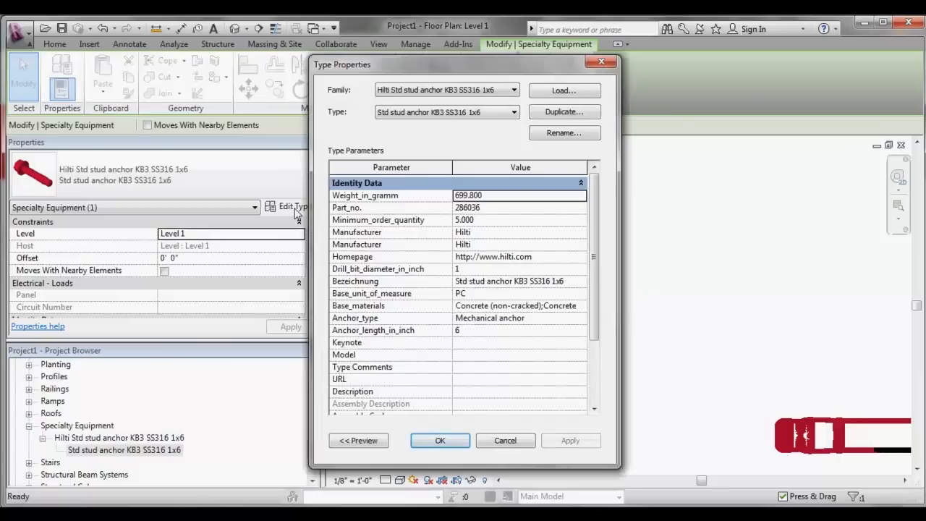